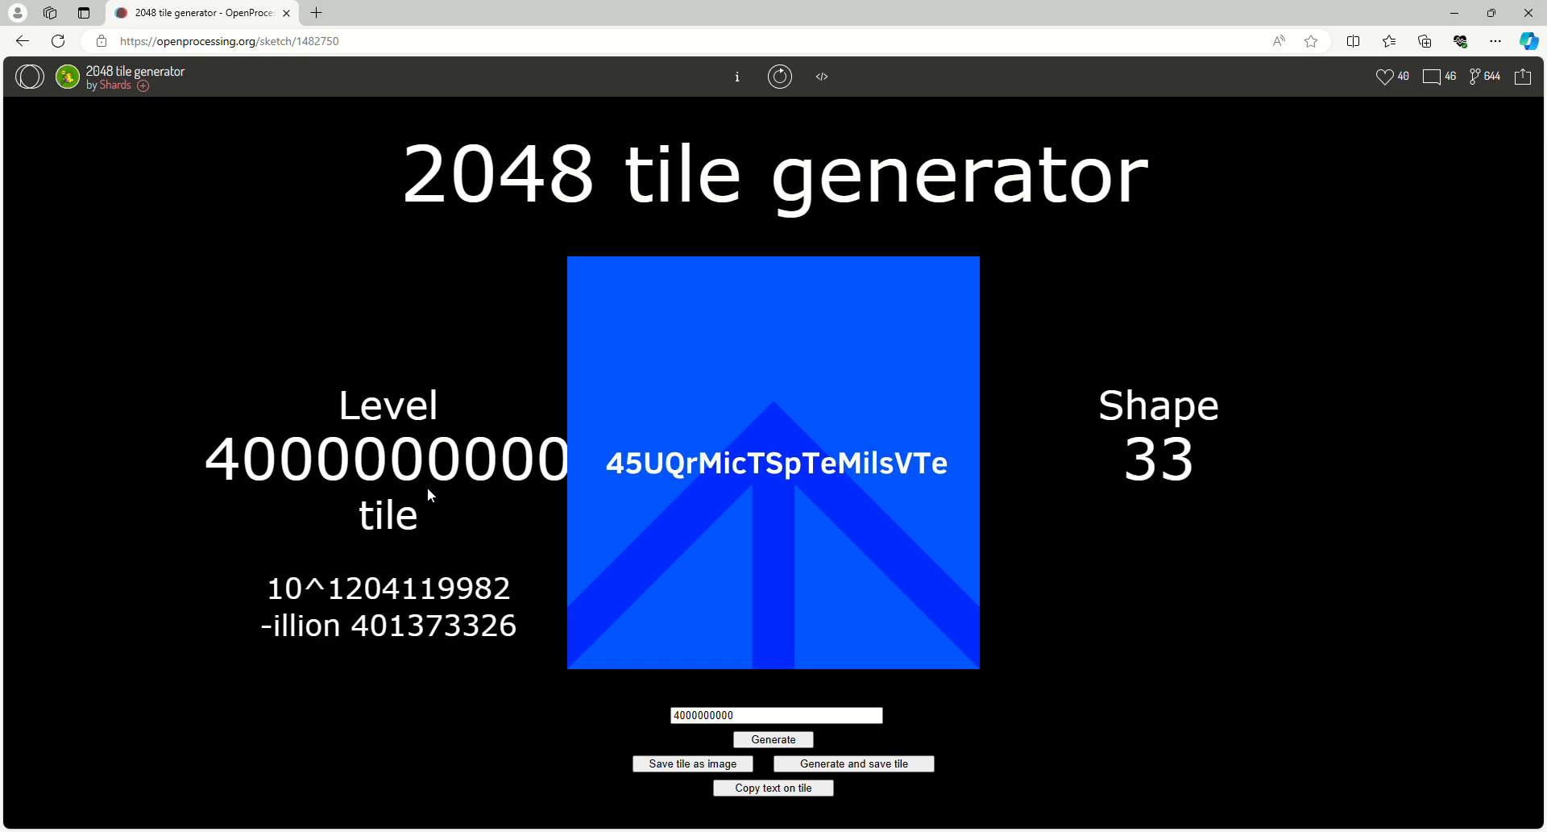
{"action": "left_click", "coordinate": [776, 714]}
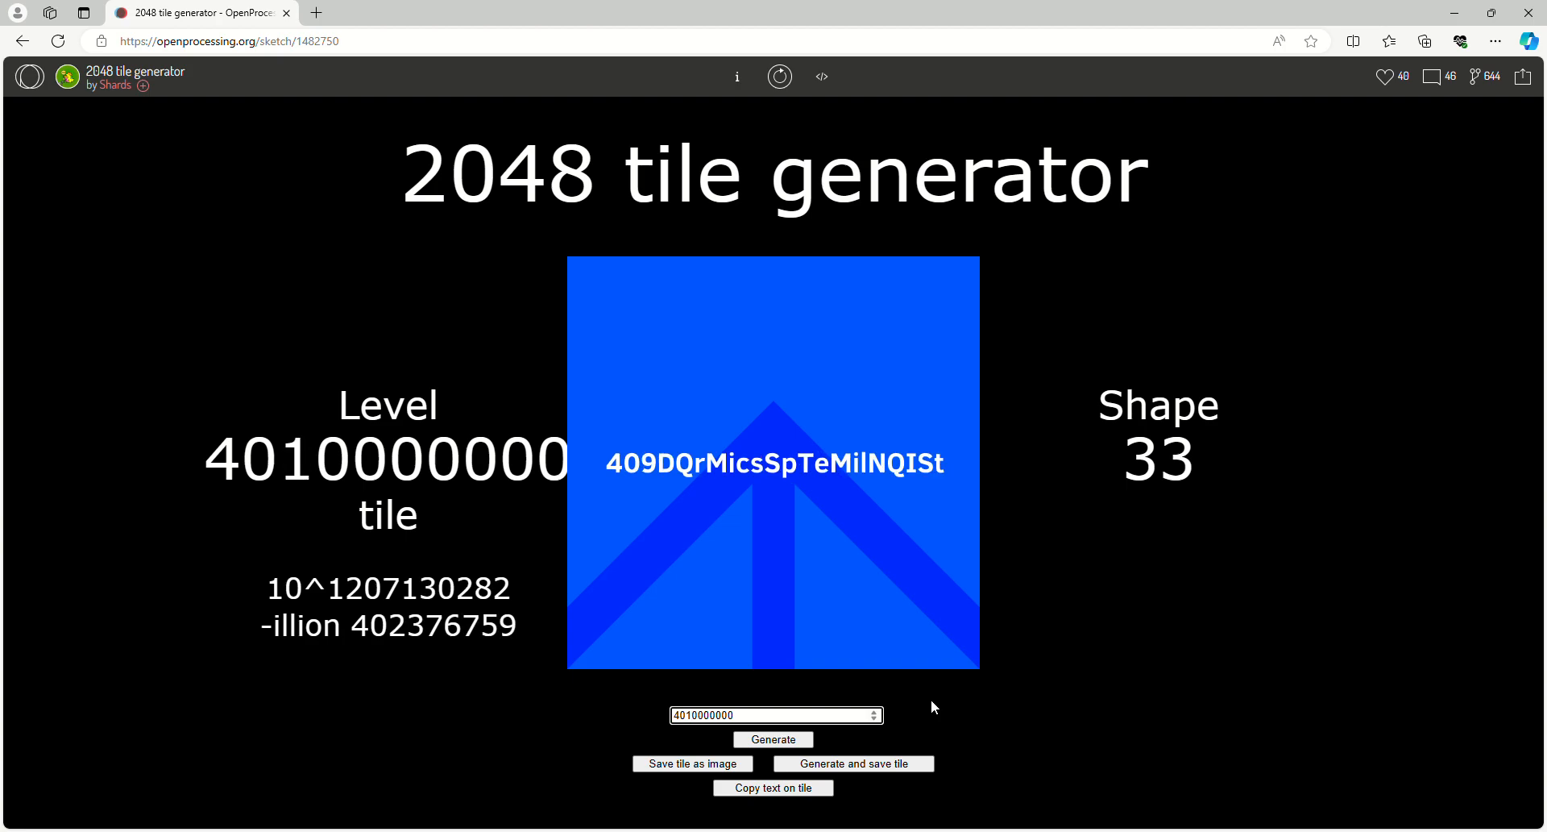
{"action": "left_click", "coordinate": [772, 738]}
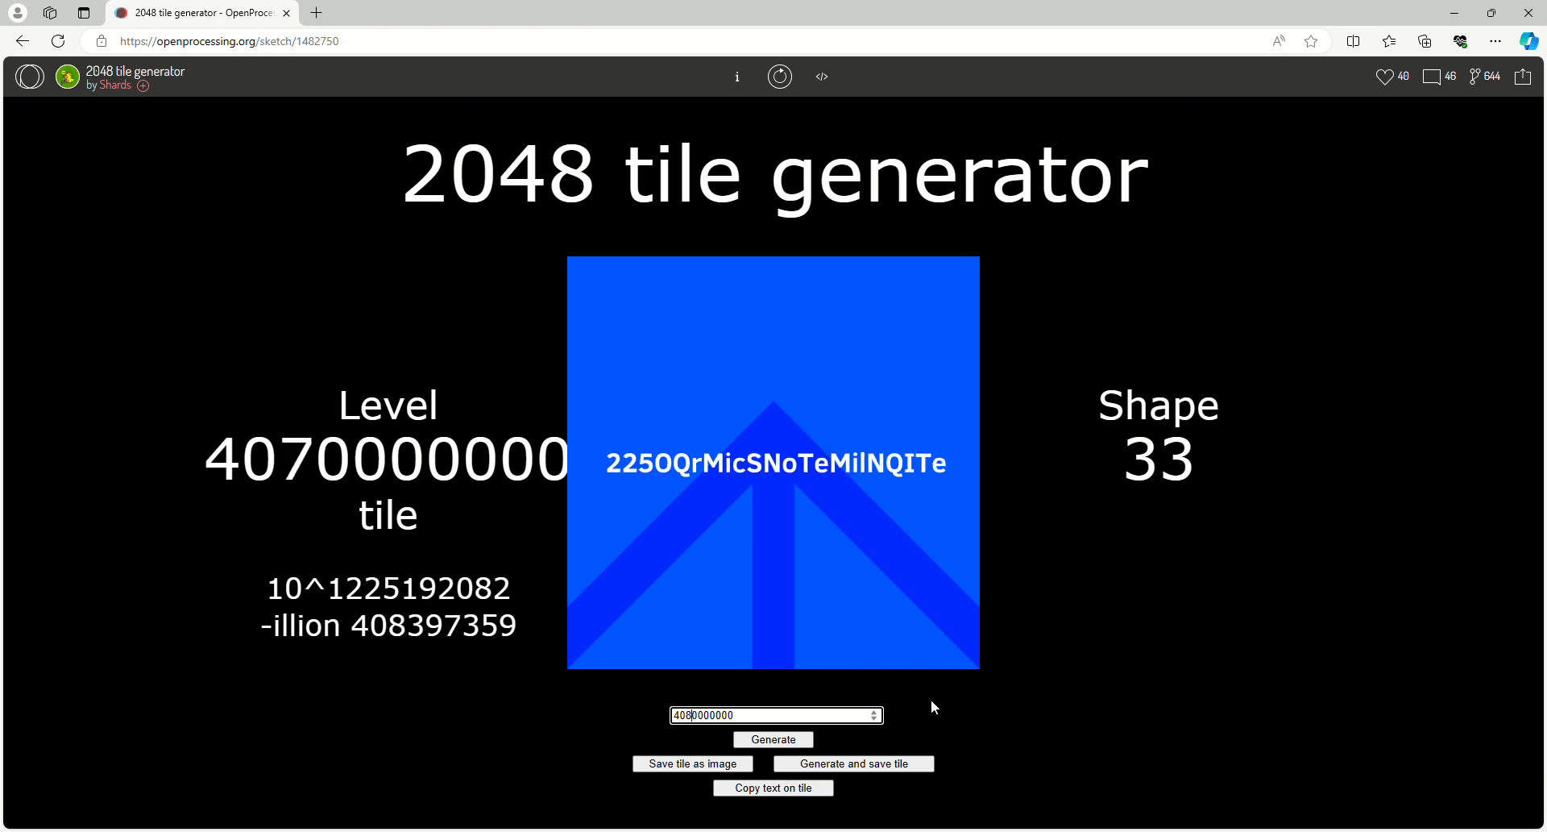
{"action": "left_click", "coordinate": [772, 738]}
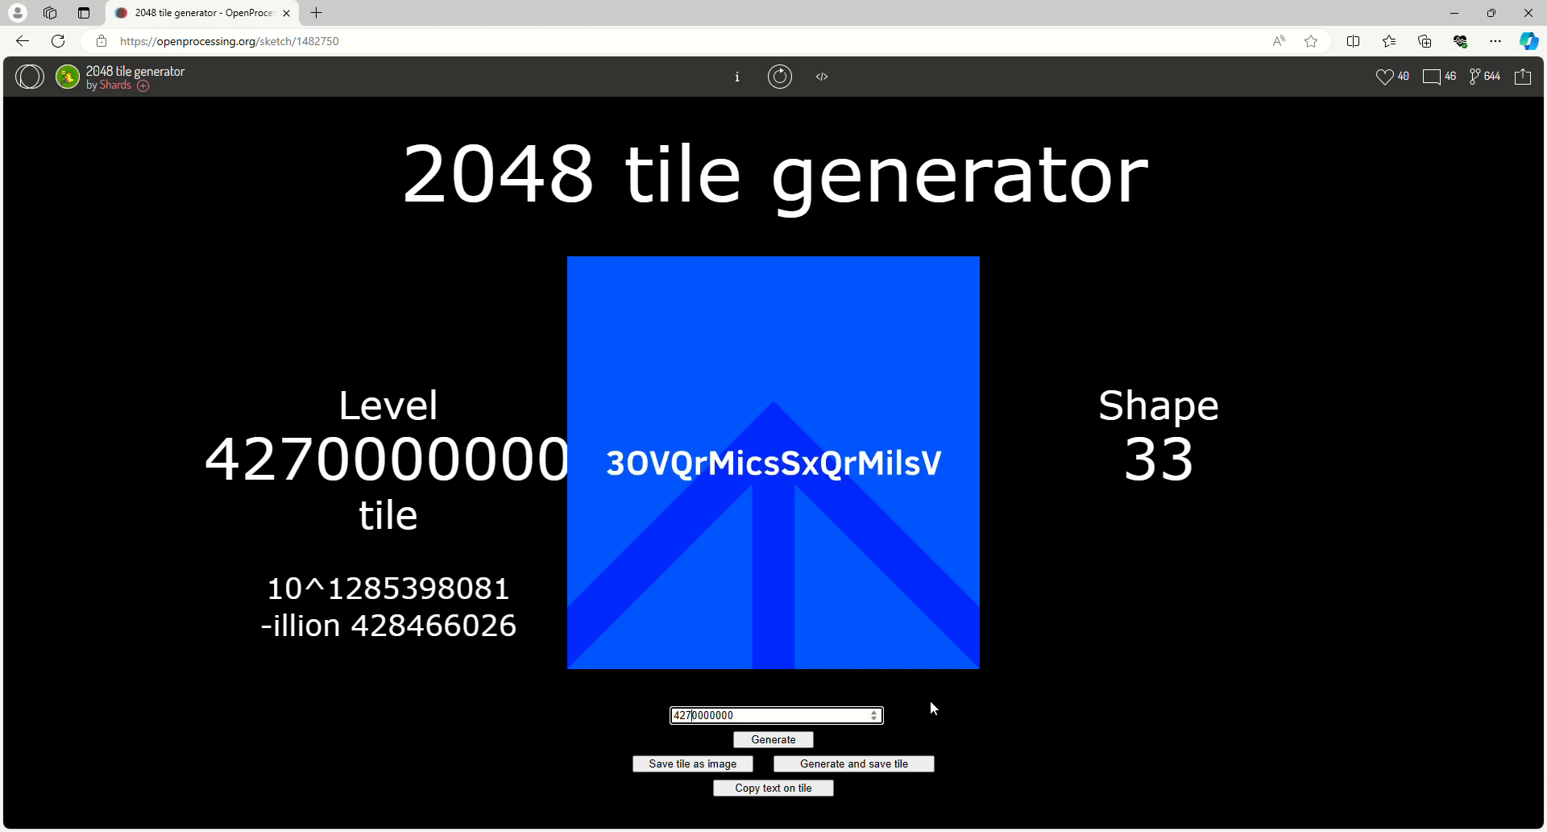
{"action": "left_click", "coordinate": [772, 738]}
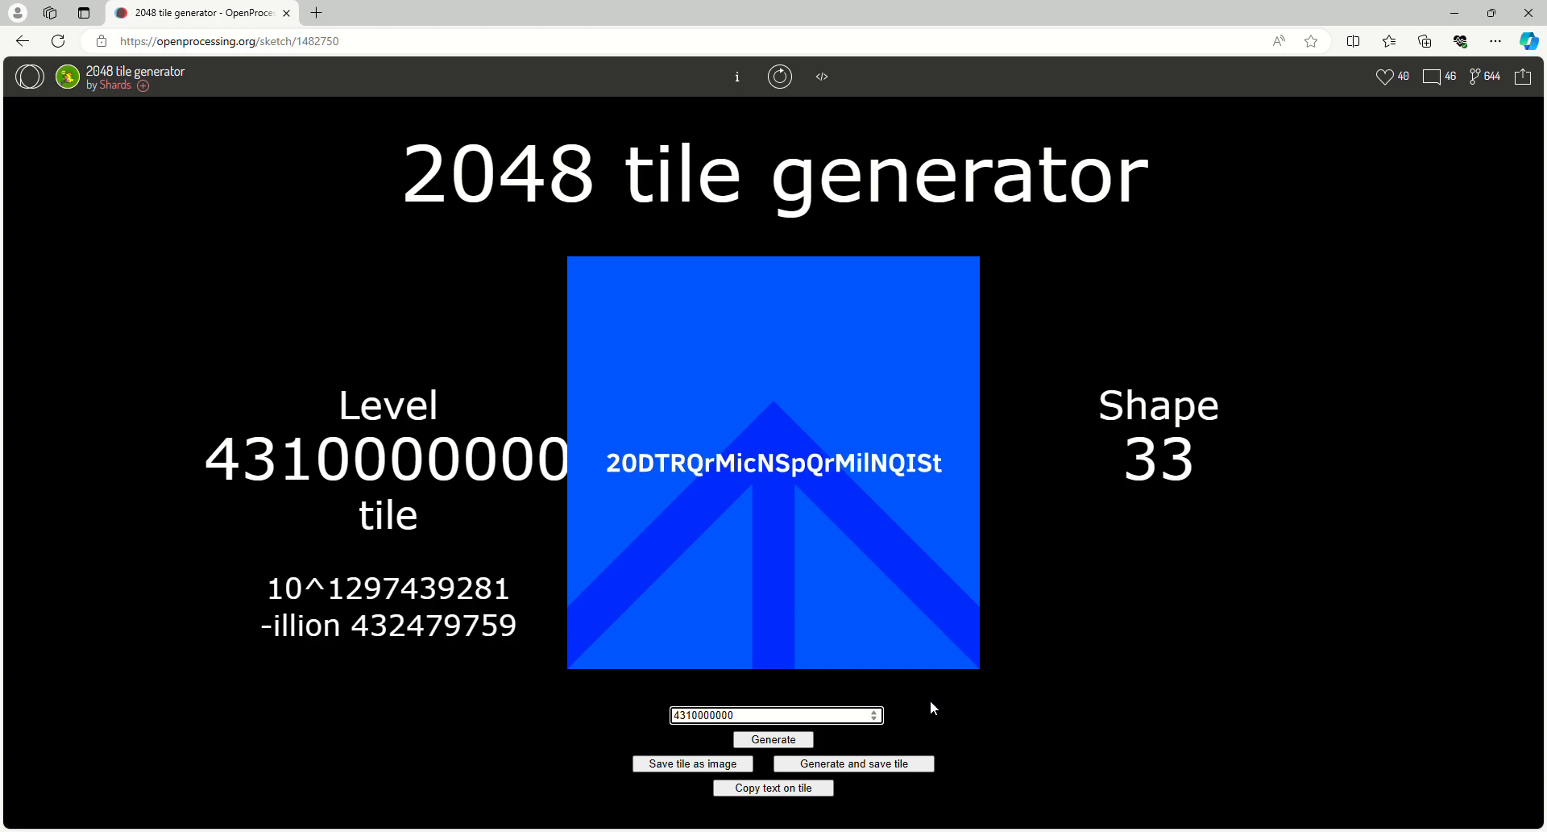
{"action": "left_click", "coordinate": [772, 738]}
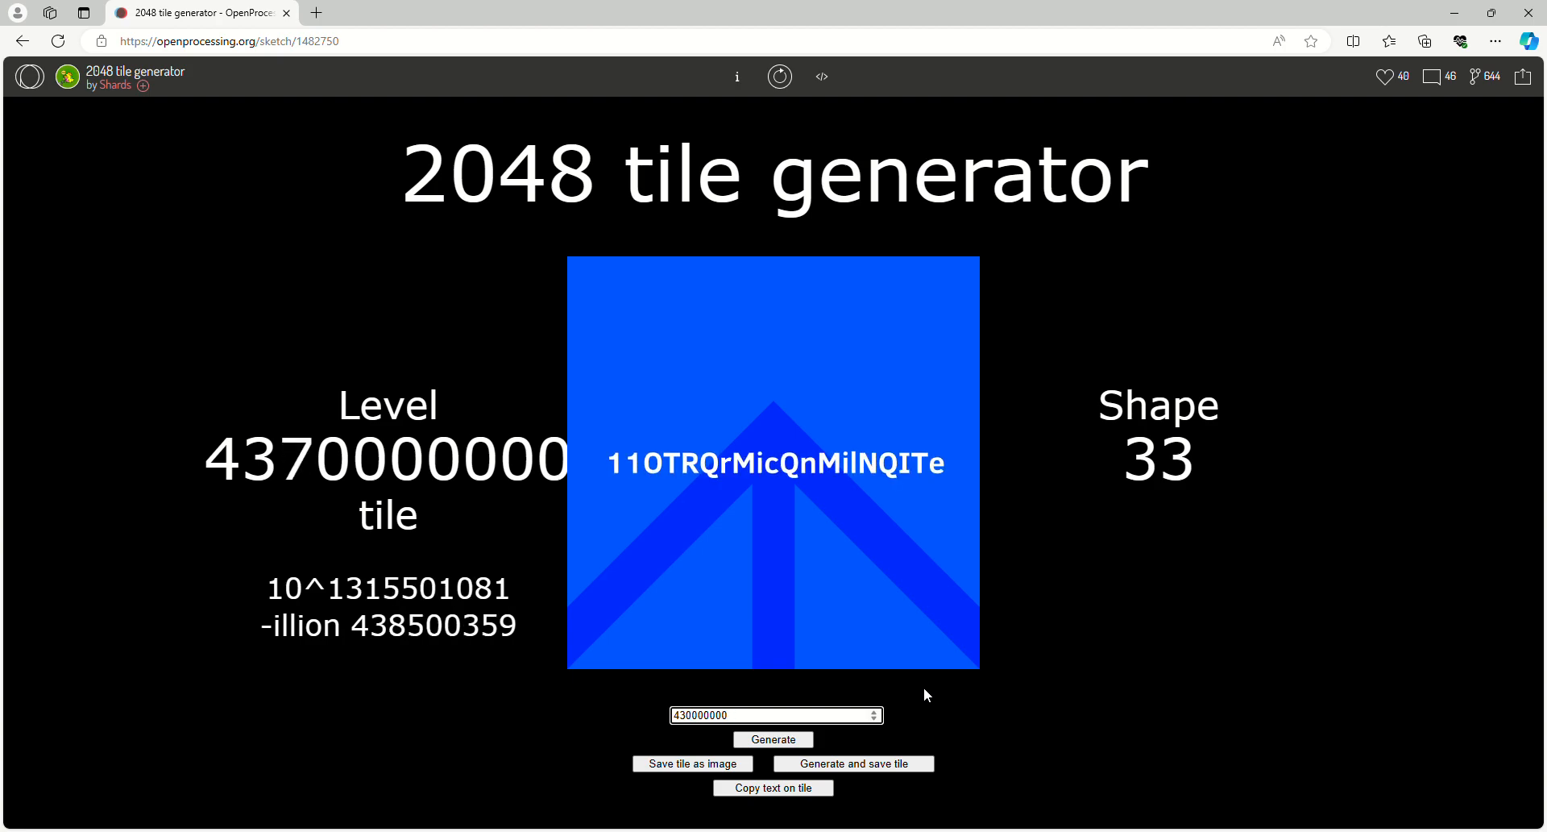
{"action": "left_click", "coordinate": [770, 714]}
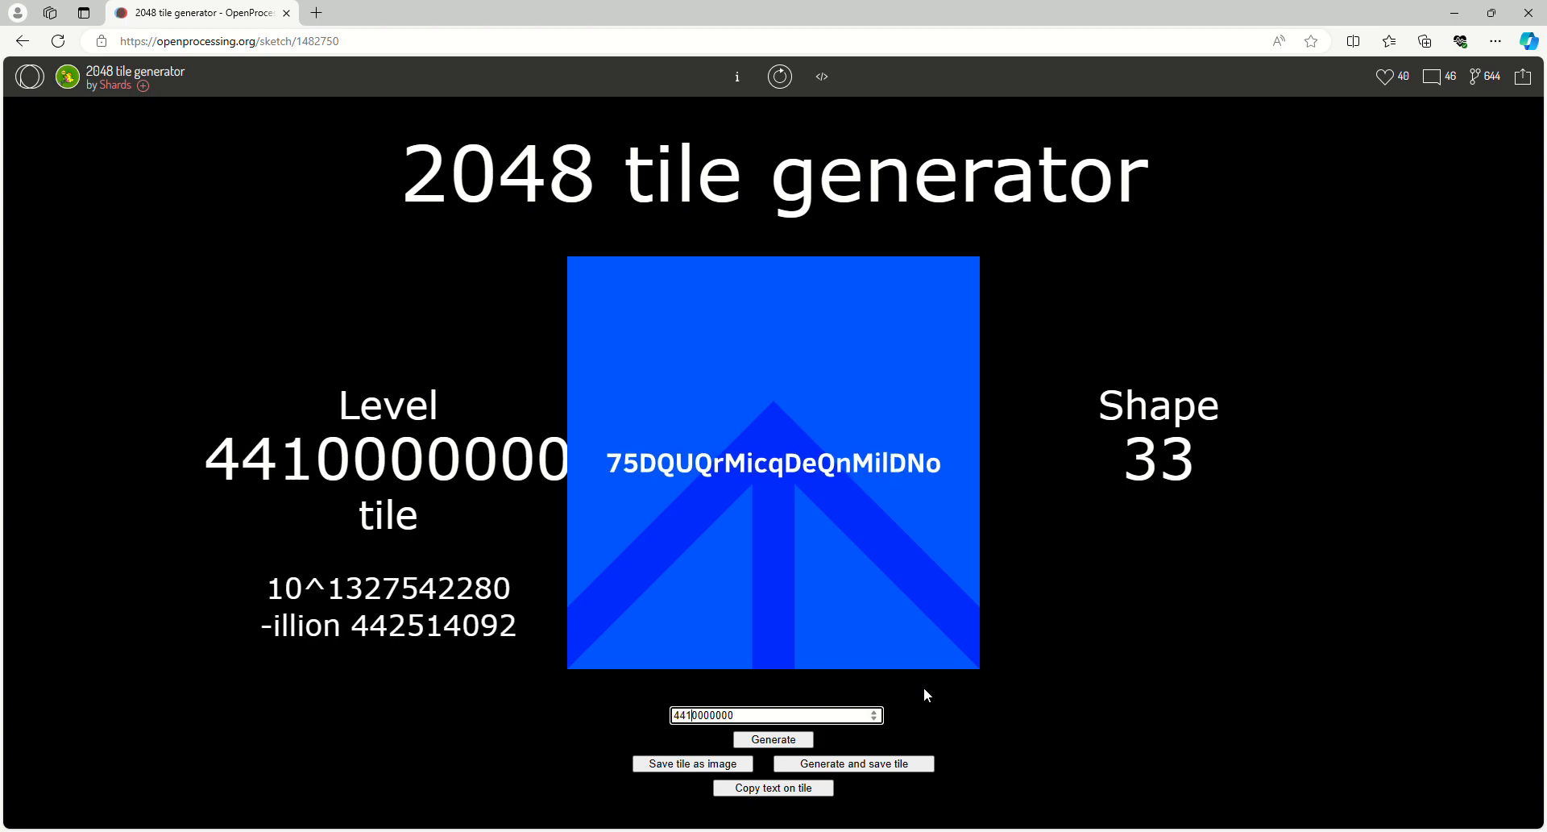
{"action": "left_click", "coordinate": [772, 739]}
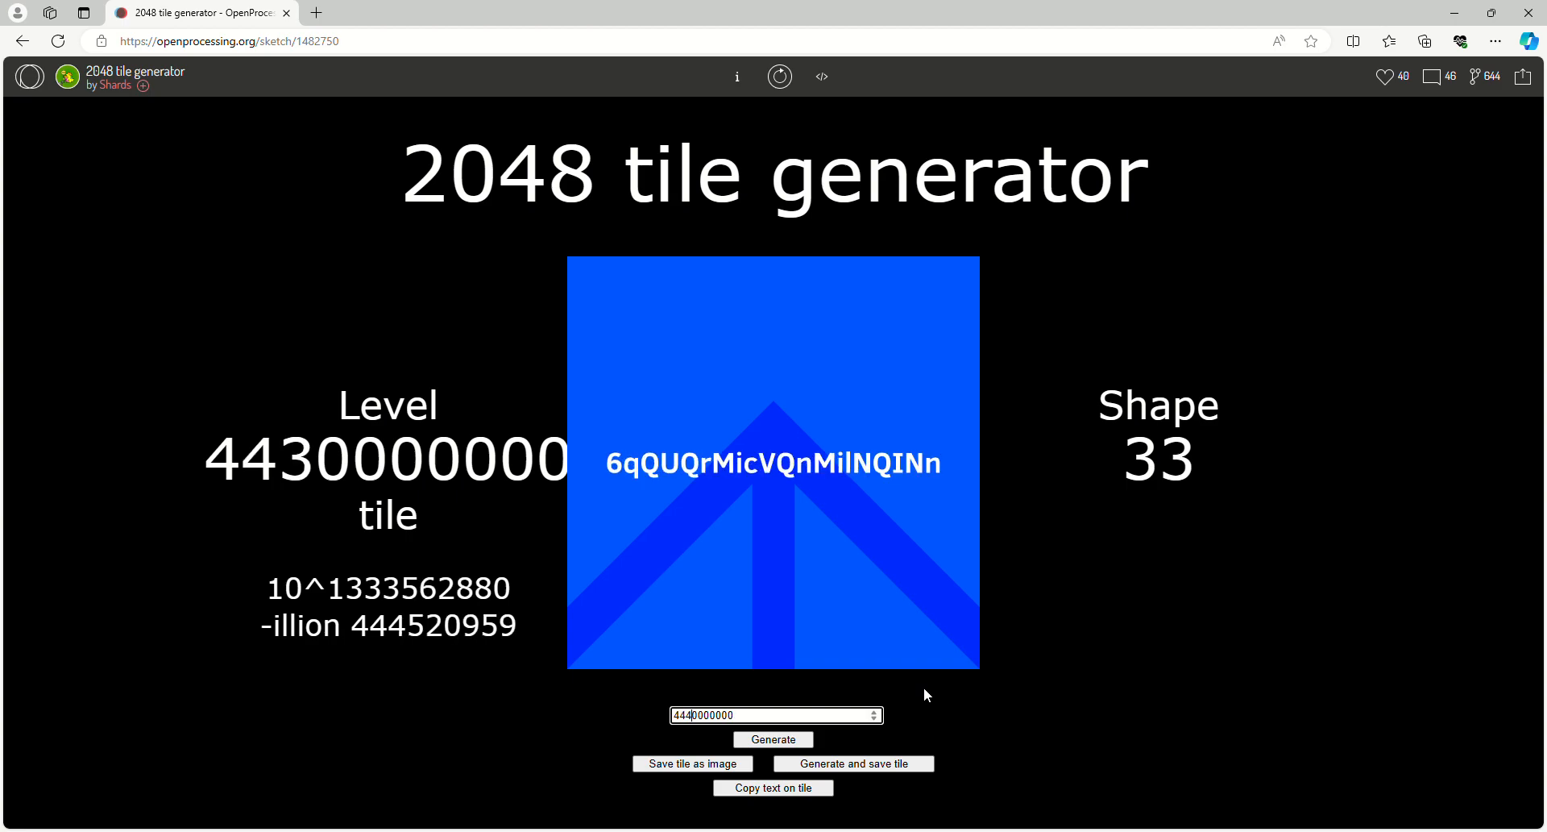
{"action": "left_click", "coordinate": [772, 738]}
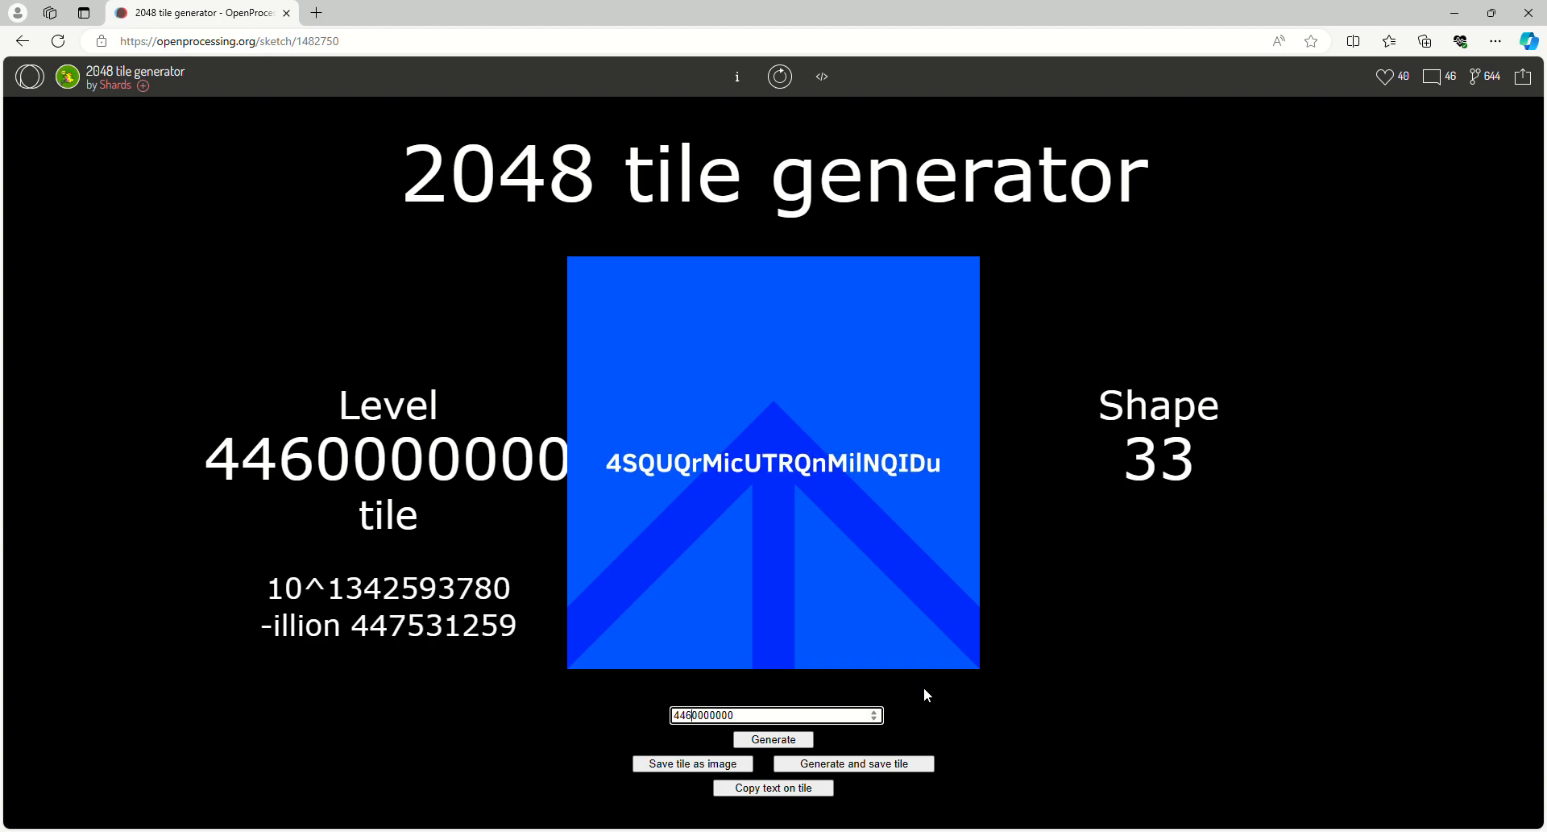
{"action": "left_click", "coordinate": [772, 738]}
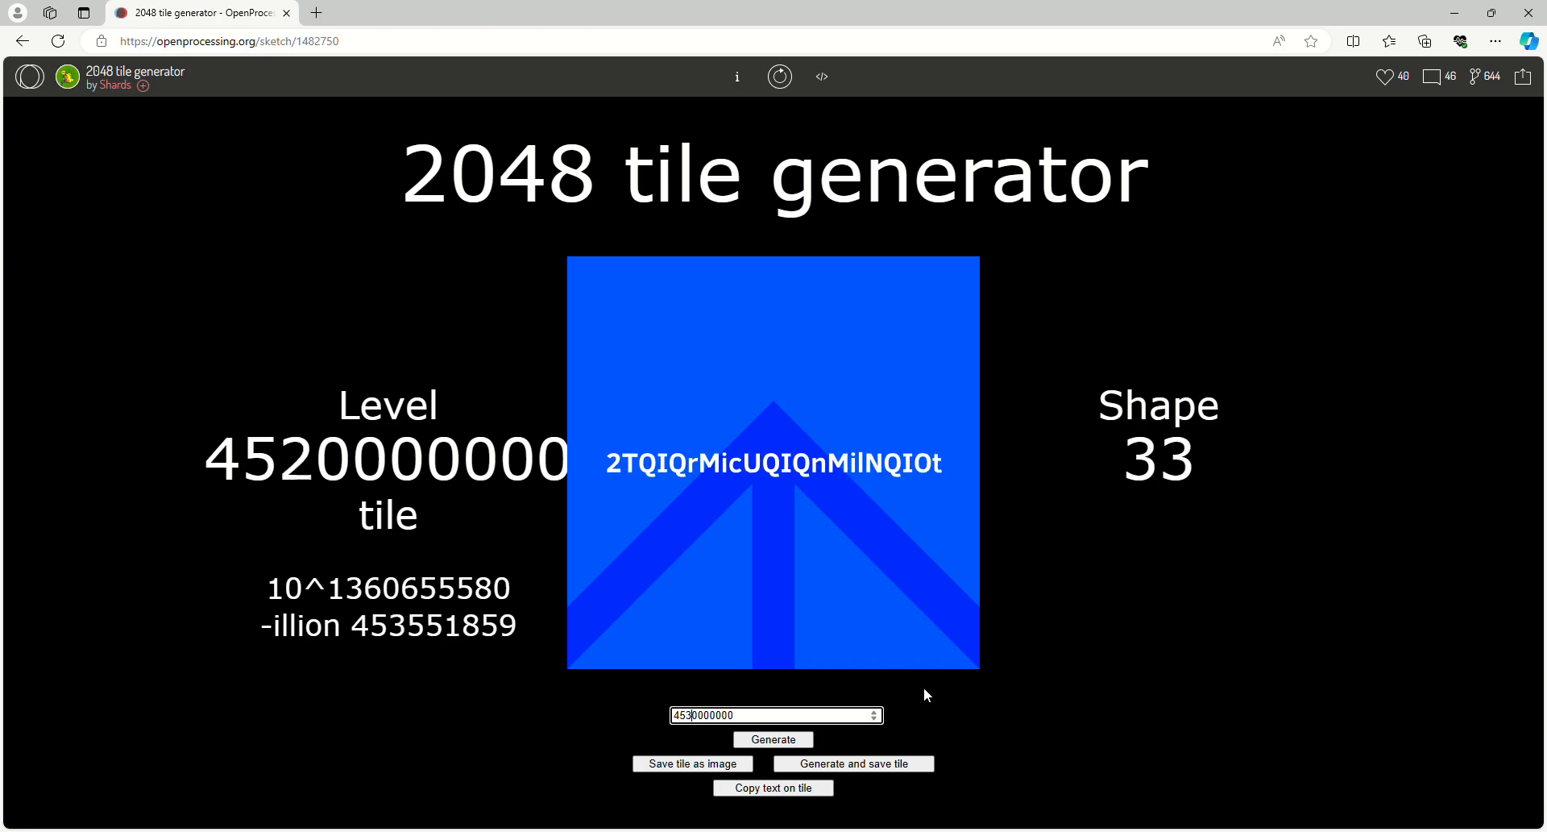
{"action": "left_click", "coordinate": [772, 739]}
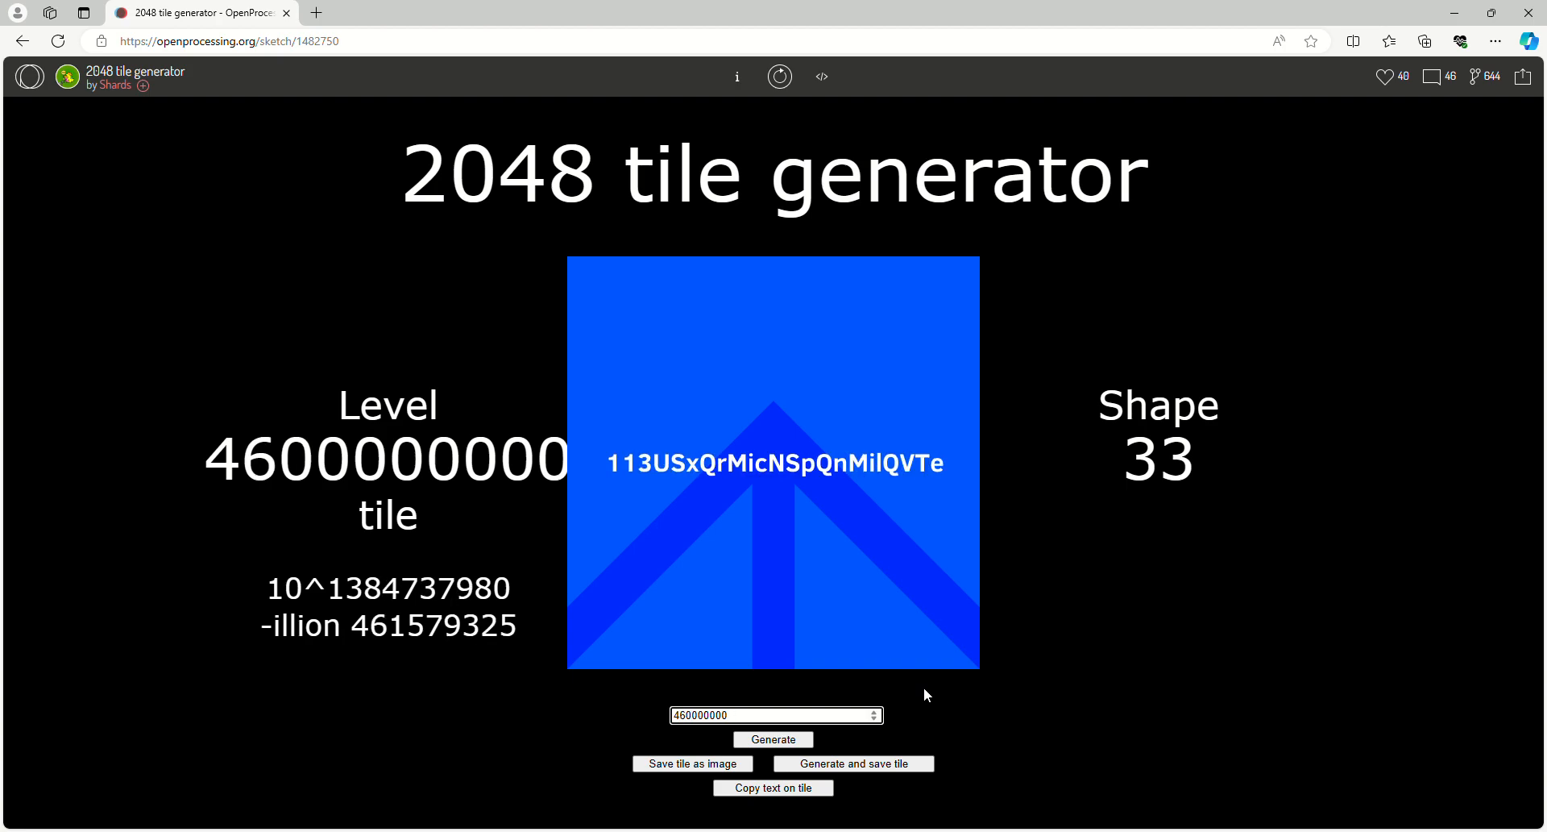
{"action": "left_click", "coordinate": [772, 738]}
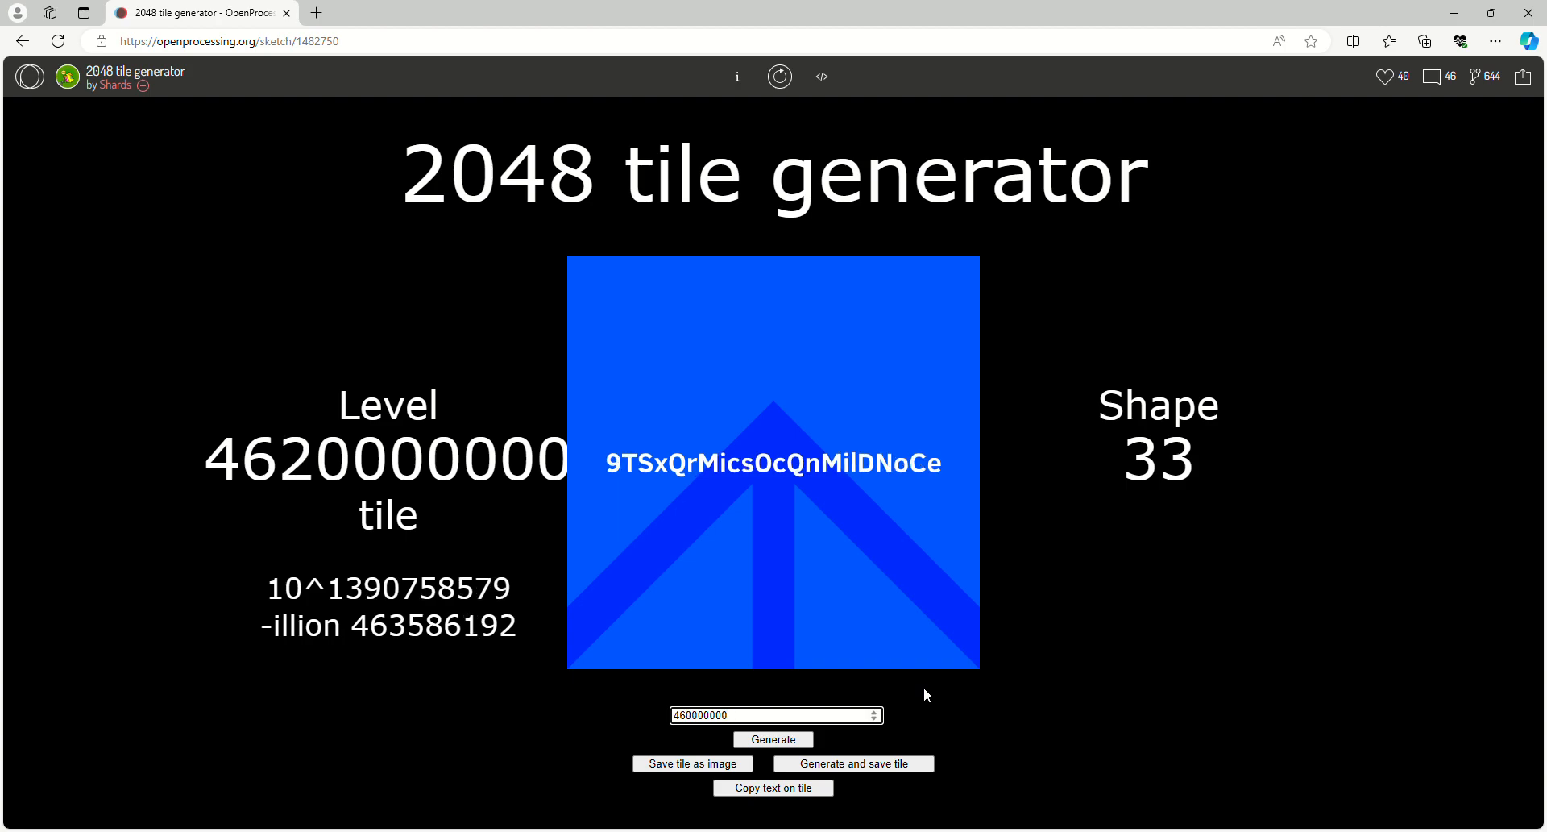
{"action": "left_click", "coordinate": [772, 738]}
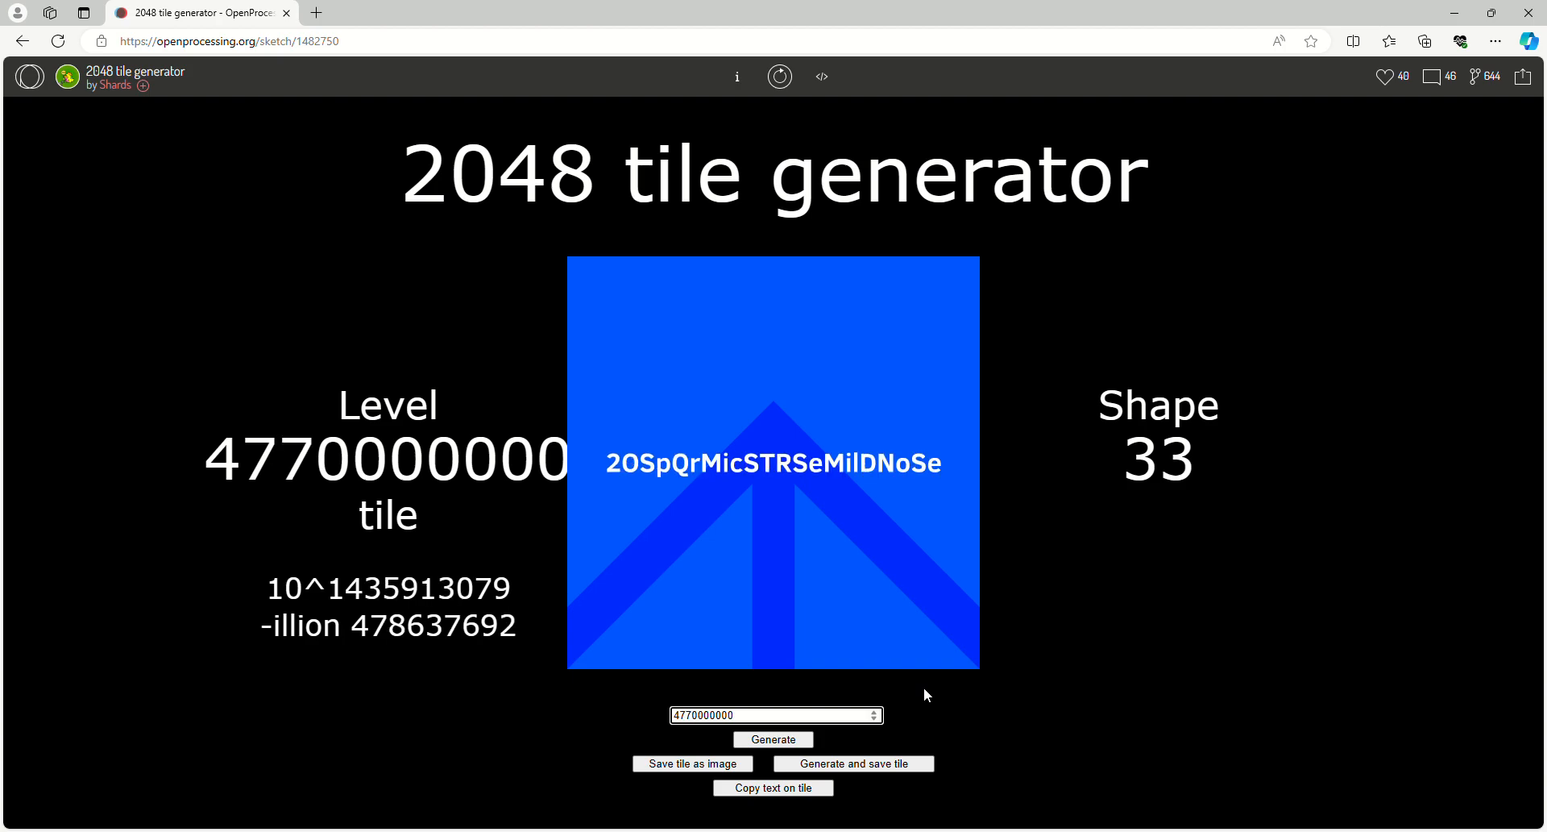
{"action": "left_click", "coordinate": [772, 738]}
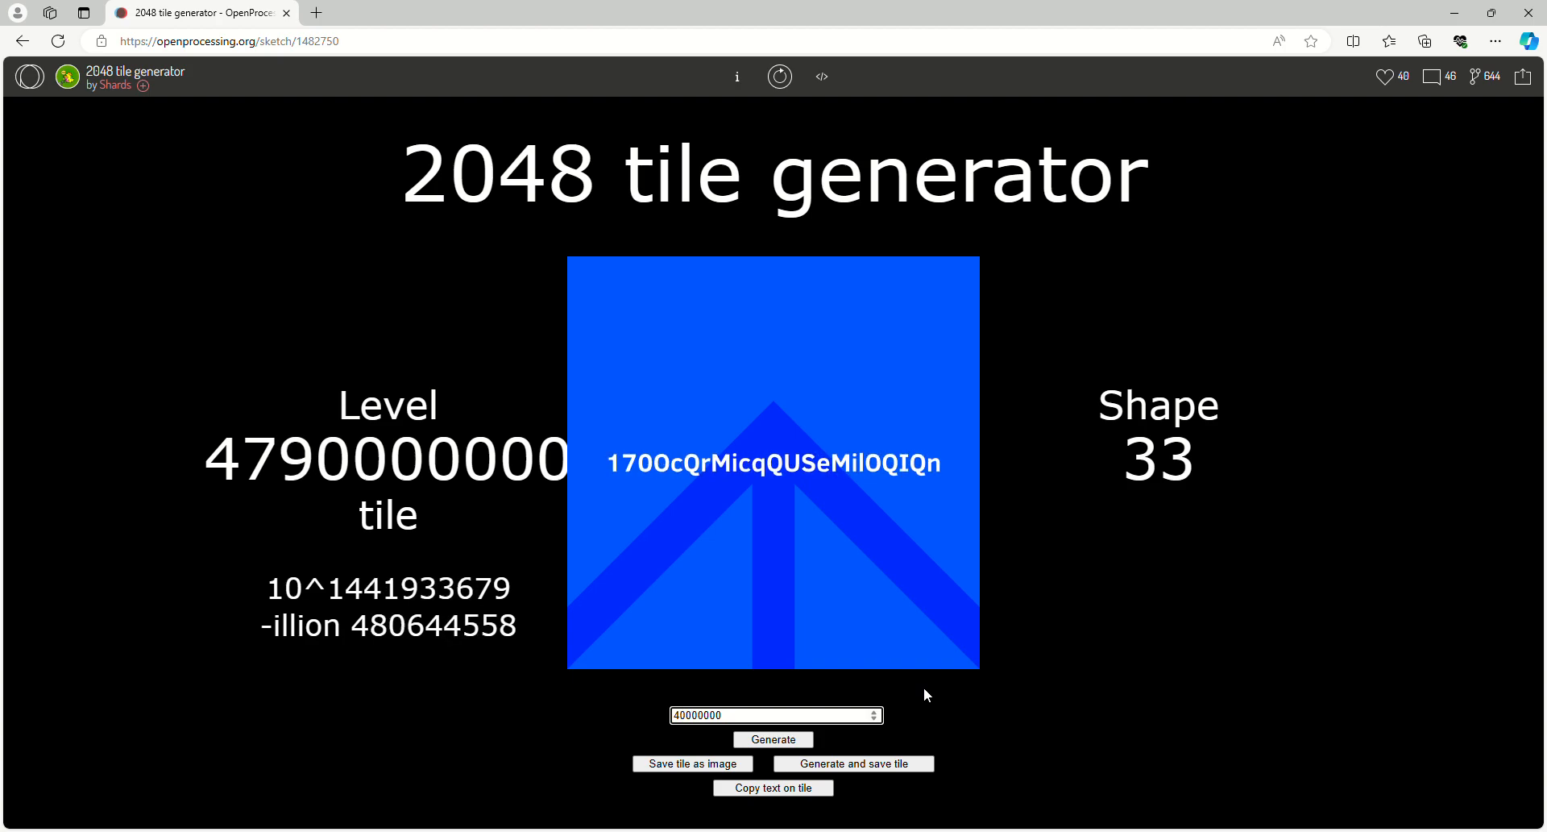
{"action": "left_click", "coordinate": [772, 738]}
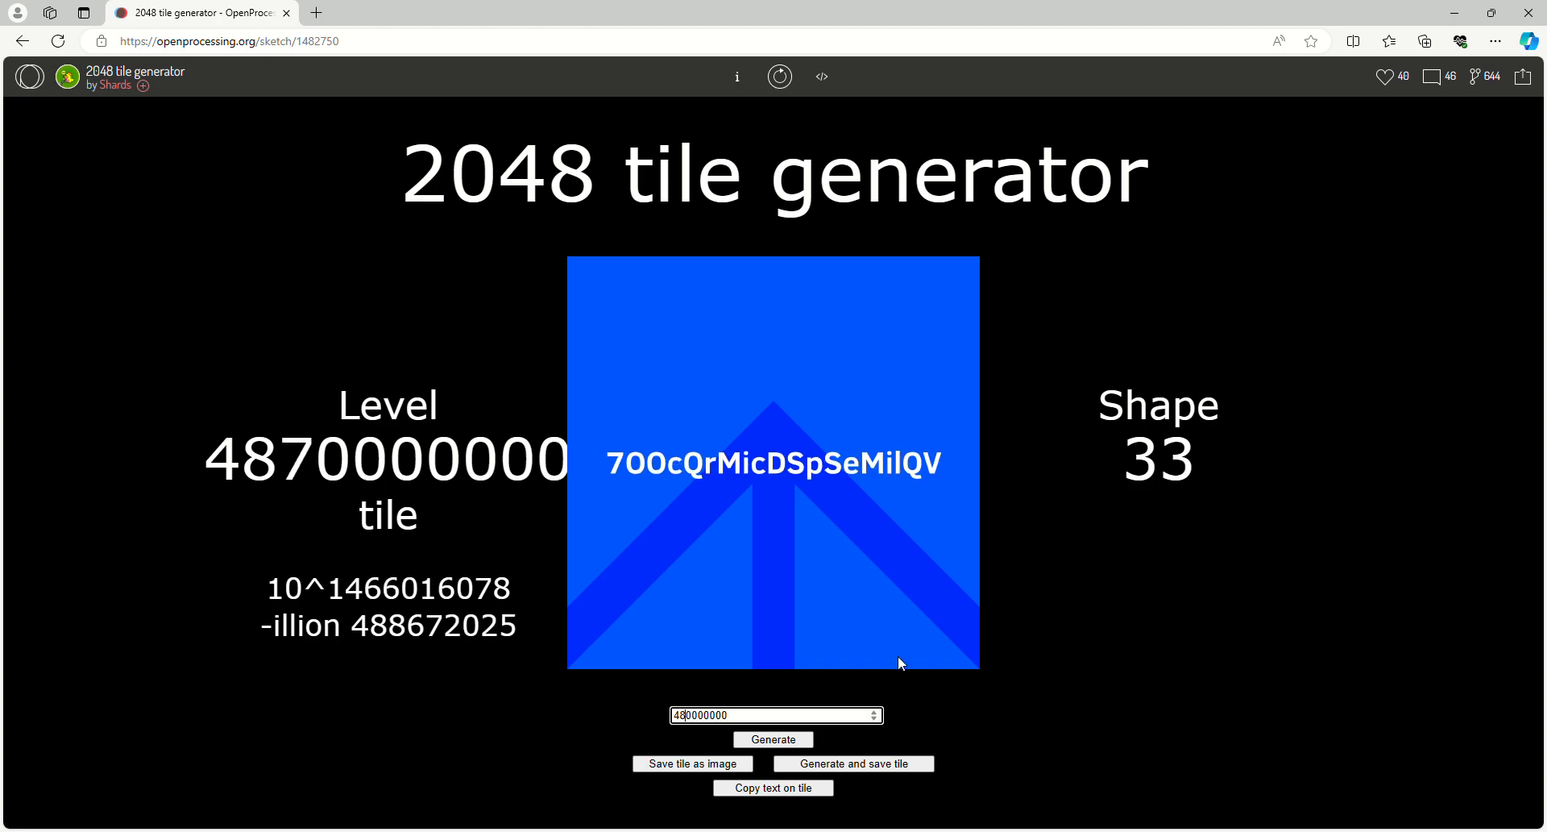
{"action": "left_click", "coordinate": [772, 738]}
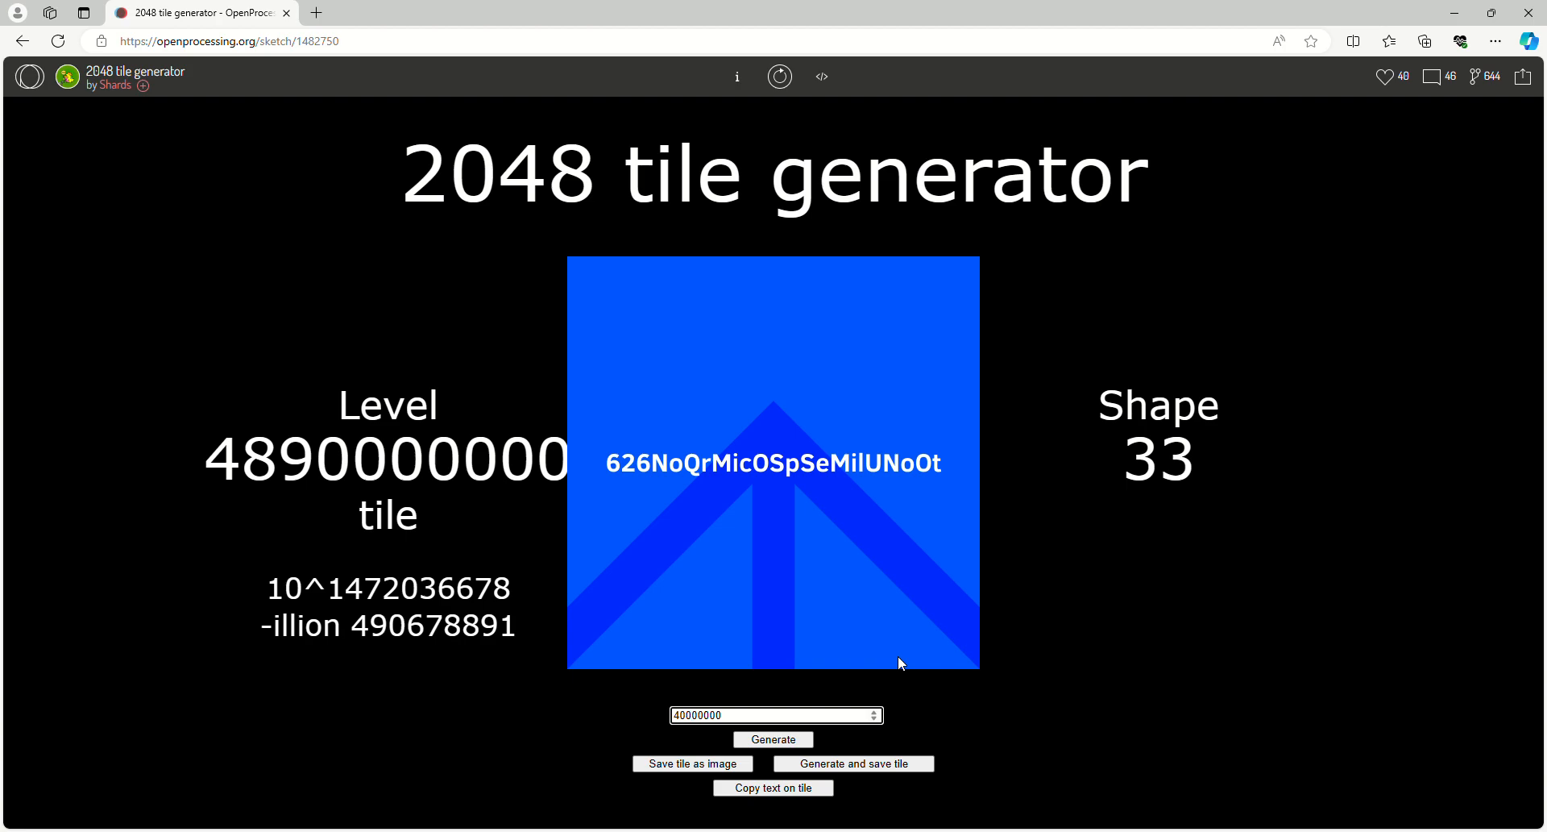
{"action": "left_click", "coordinate": [771, 738]}
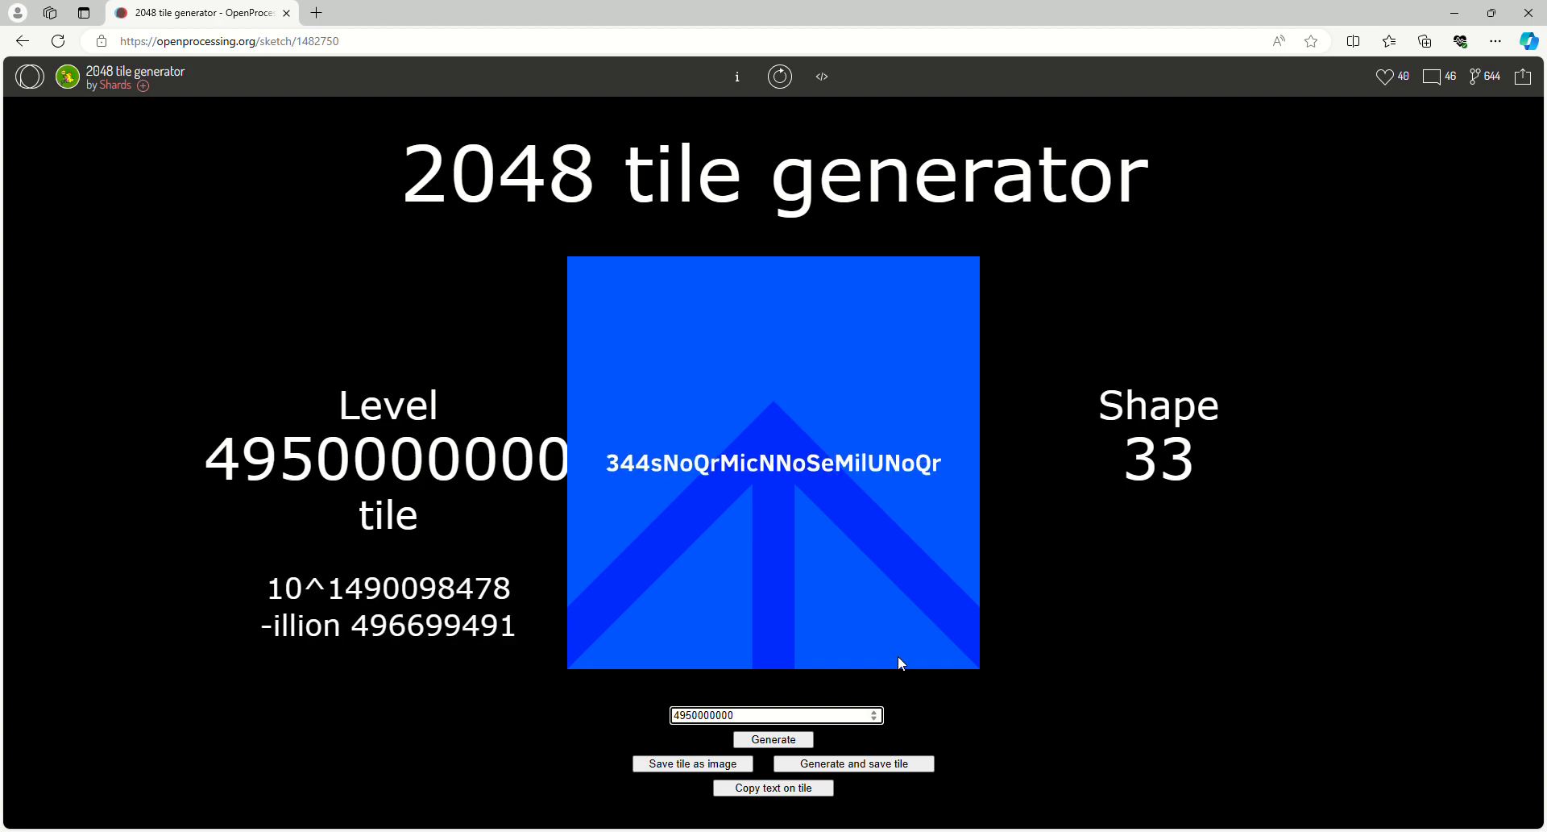
{"action": "left_click", "coordinate": [772, 738]}
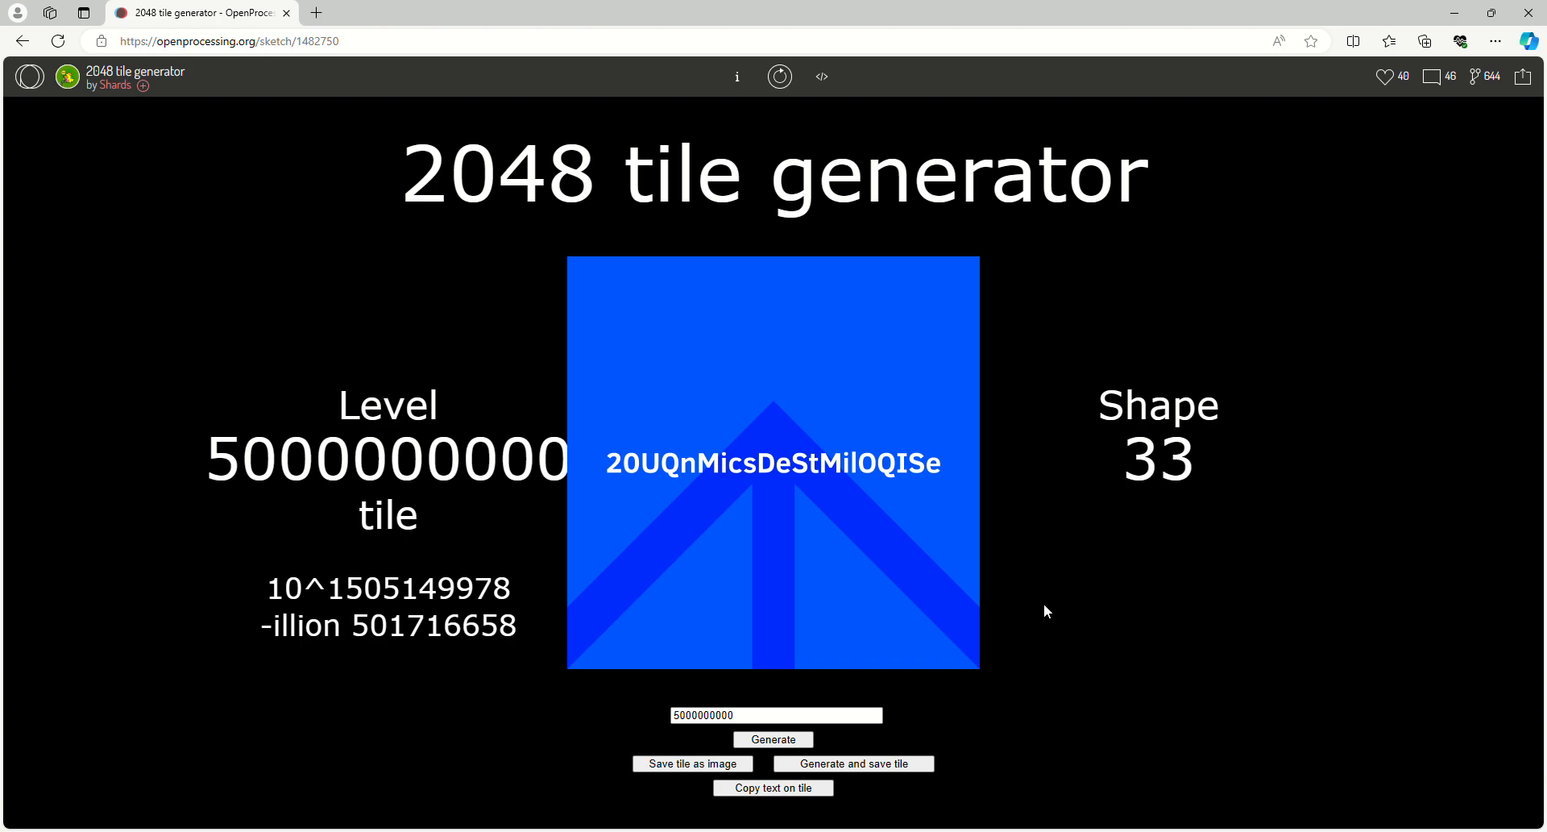
{"action": "mouse_move", "coordinate": [1478, 136]}
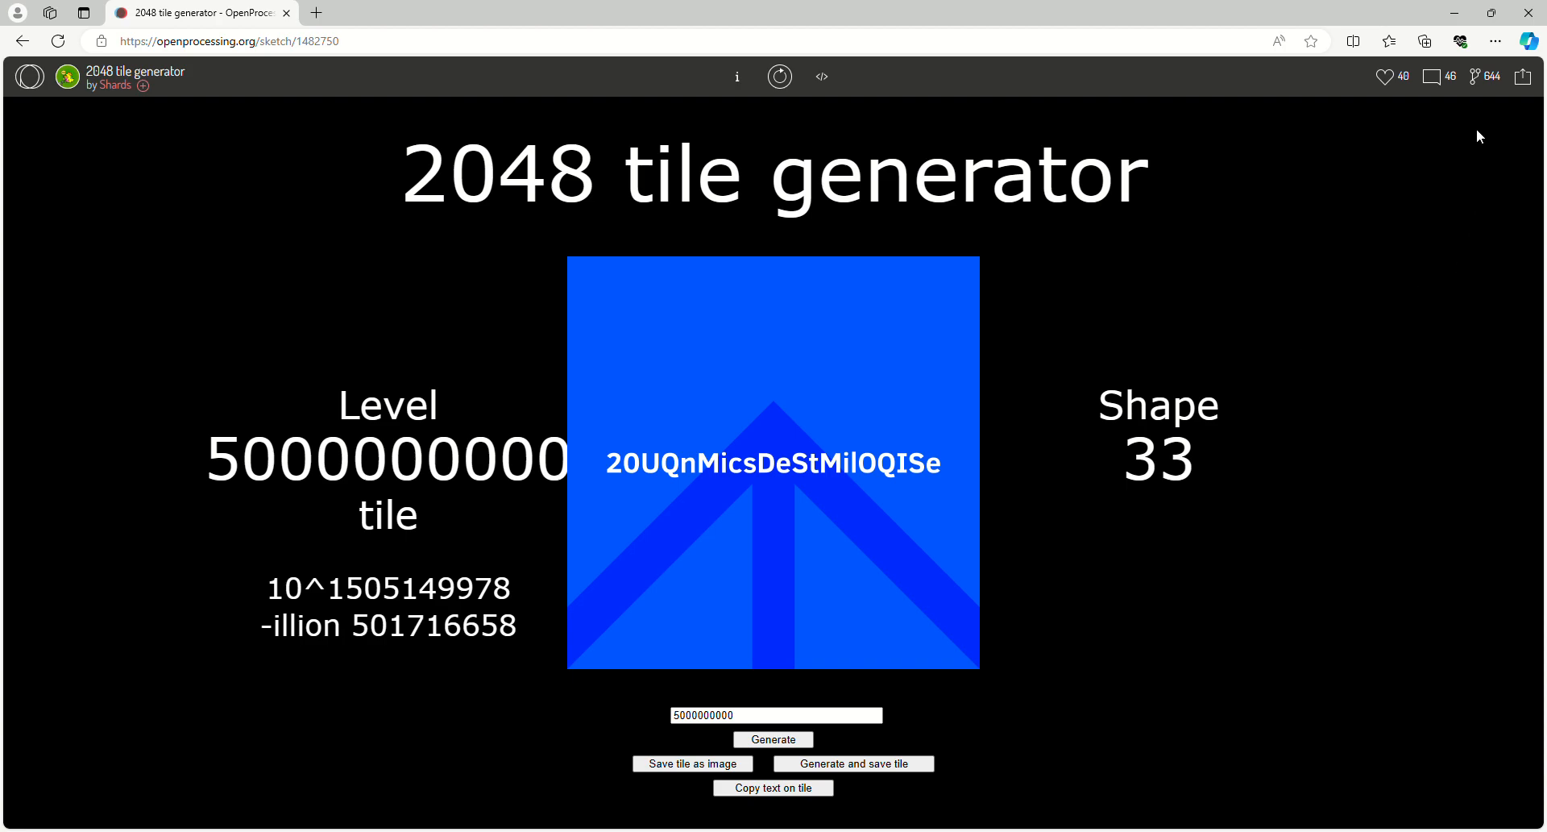
{"action": "mouse_move", "coordinate": [1470, 114]}
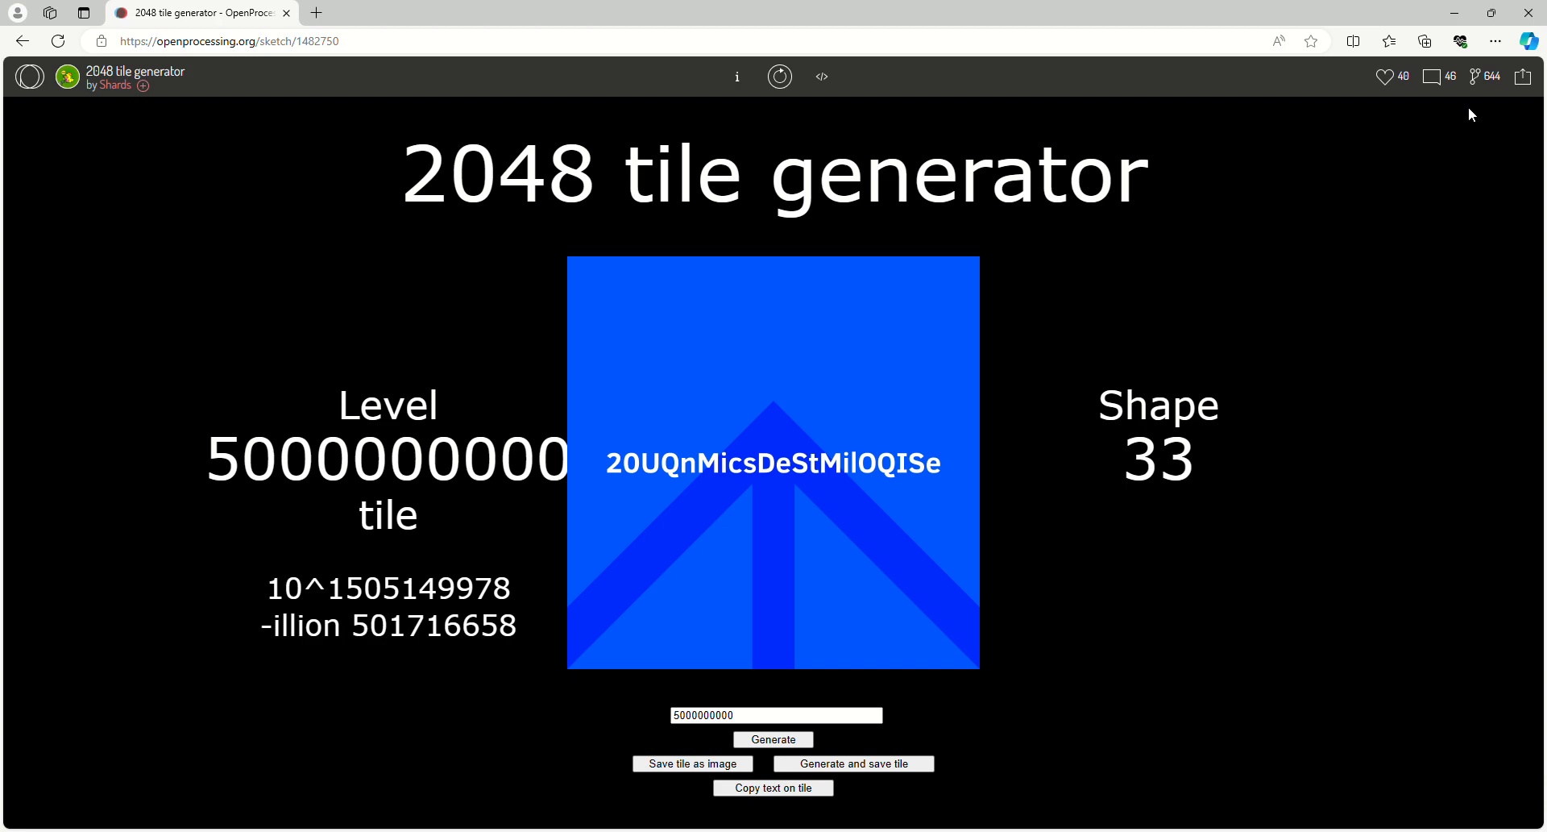